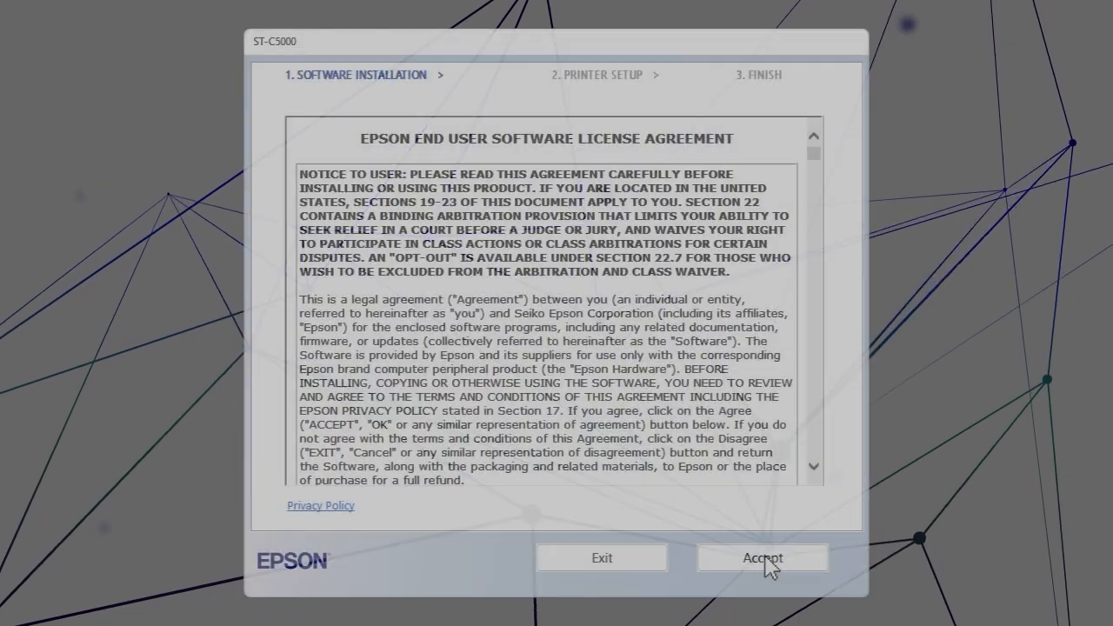
Accept the license and install the default Epson drivers, ScanSmart and User's Guide link
click(761, 556)
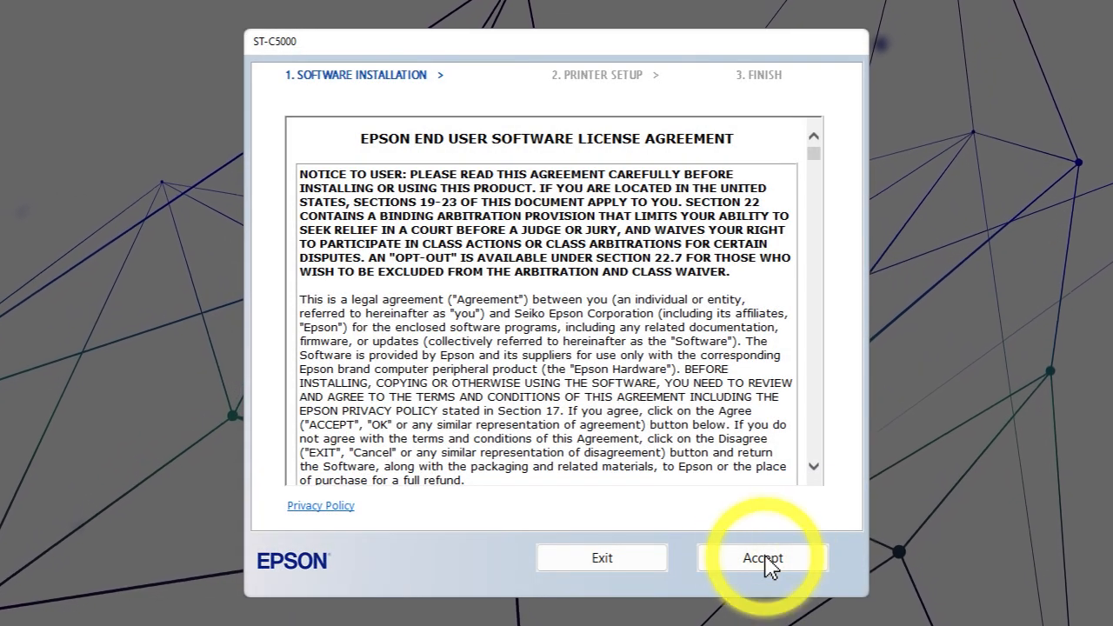
click(761, 556)
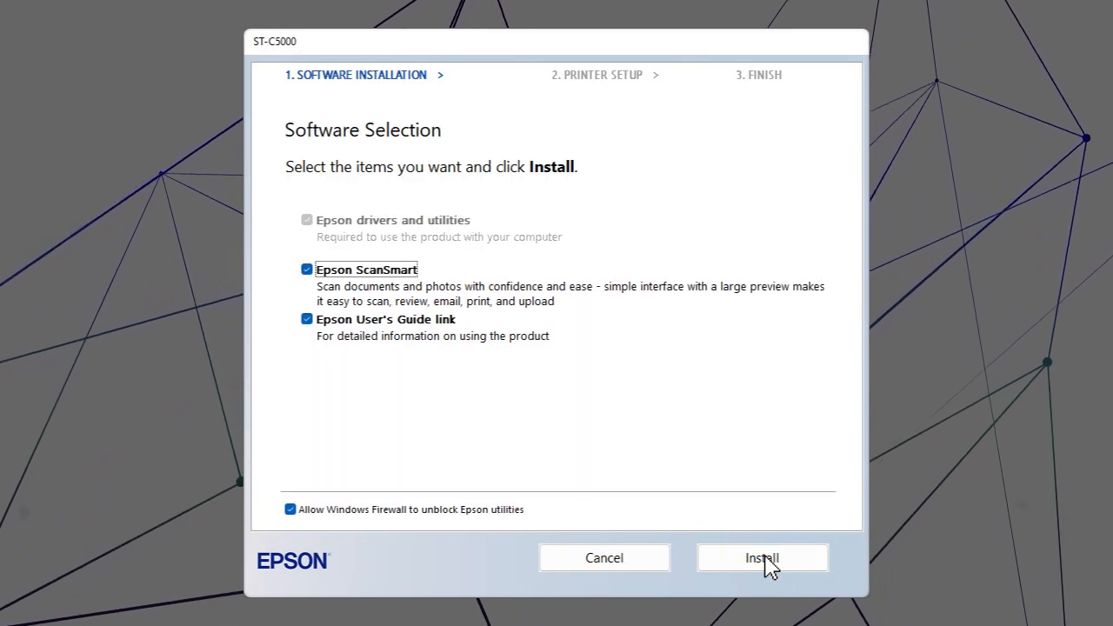
click(762, 556)
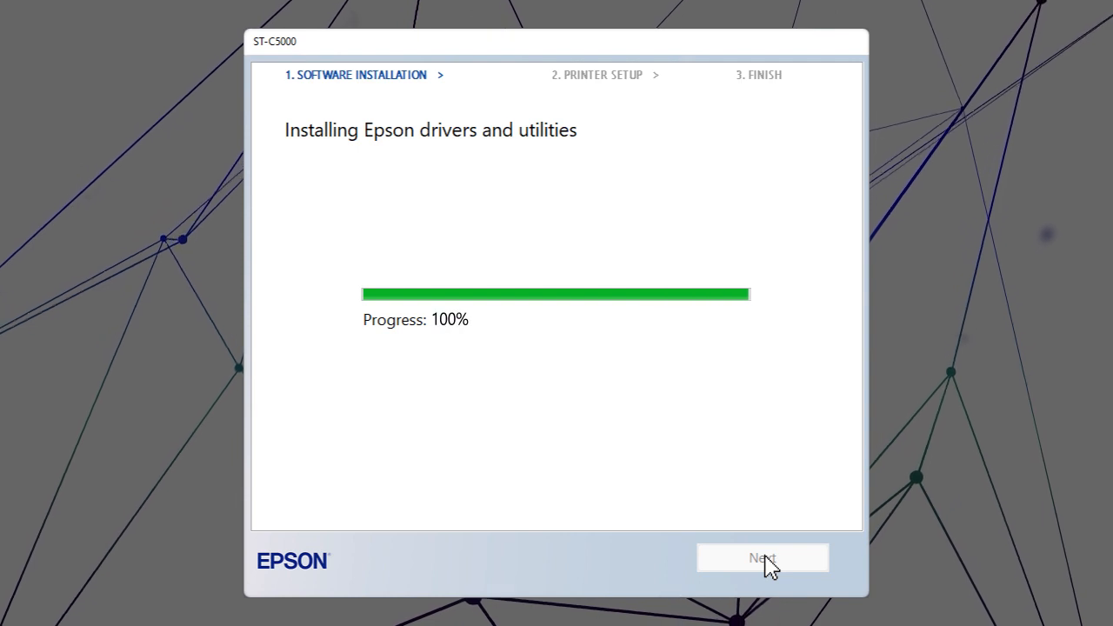
Proceed to printer setup and choose the detected ST-C5000 Series at 192.168.1.250
click(762, 557)
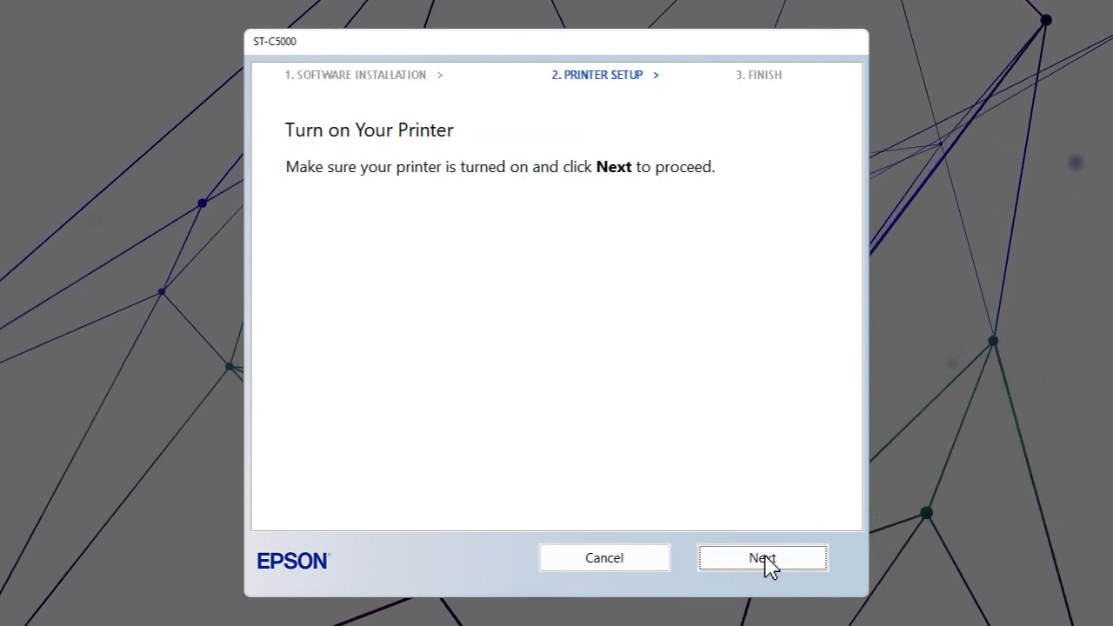
click(762, 557)
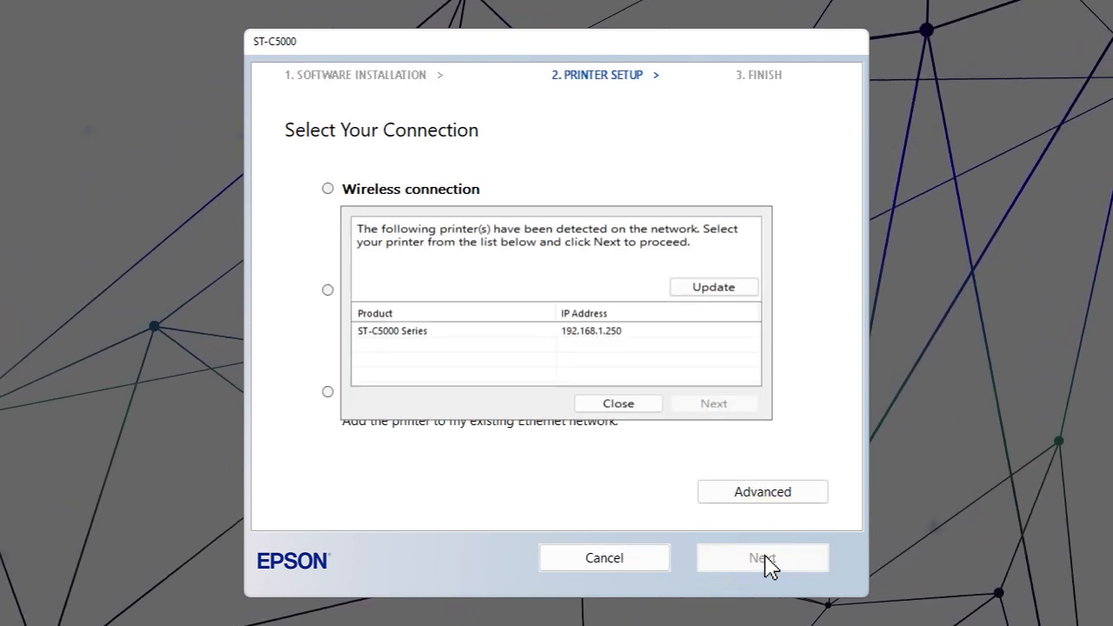
mouse_move(518, 339)
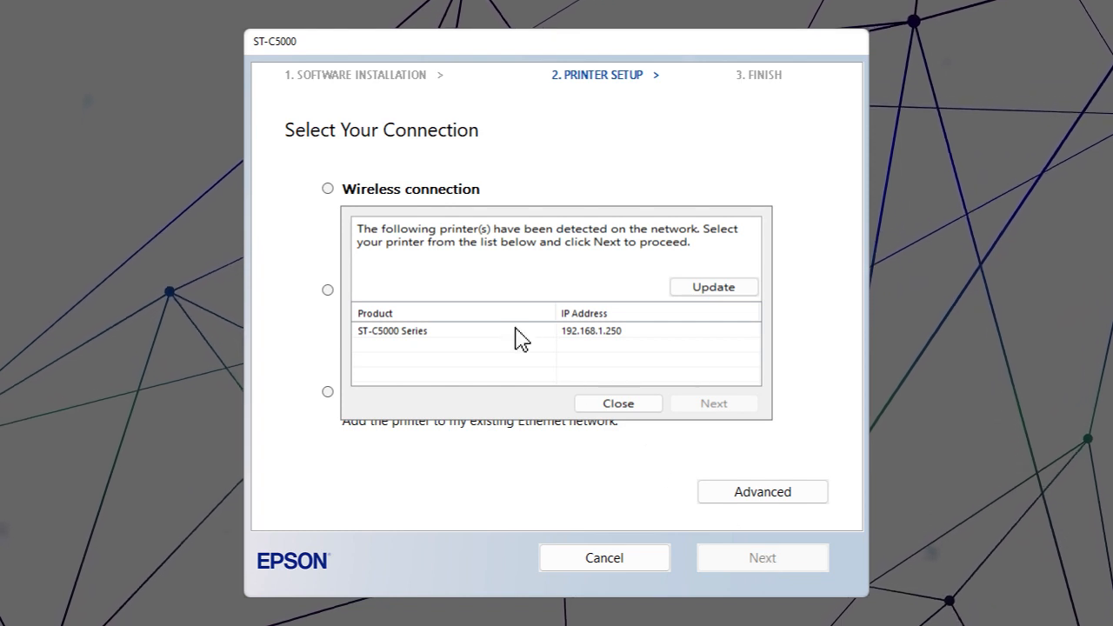
click(452, 330)
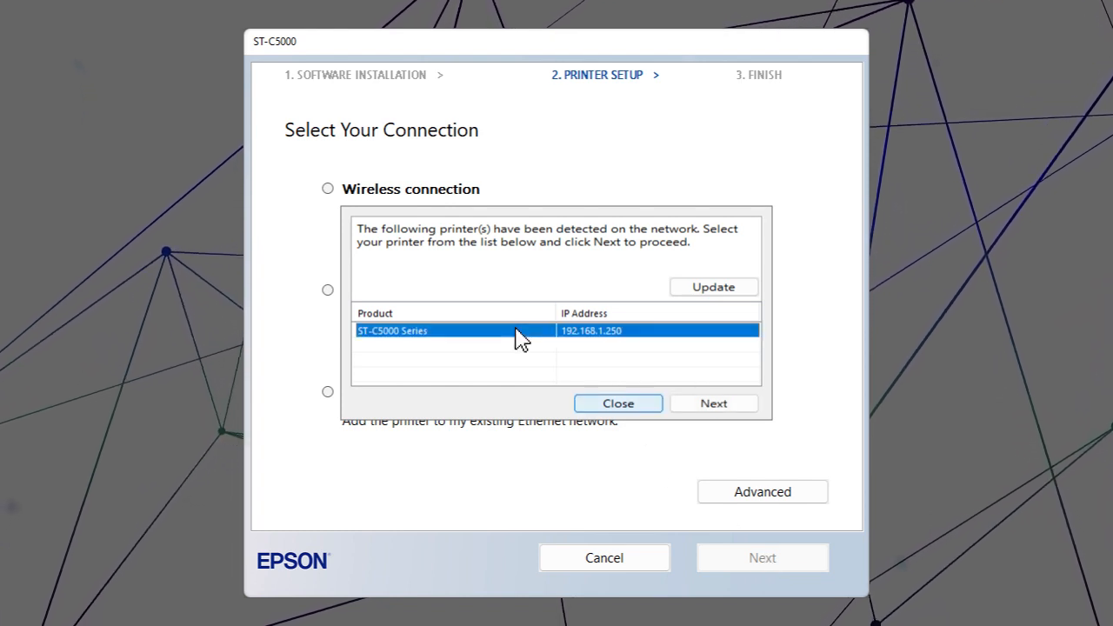
click(713, 404)
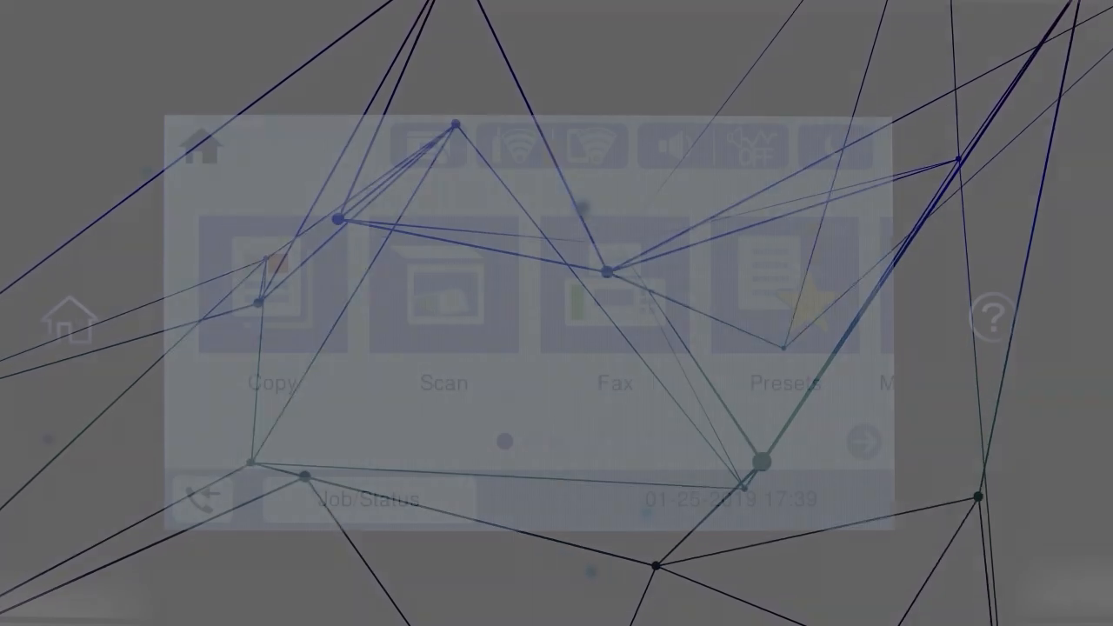
Navigate Settings > General Settings > Network Settings toward the printer's TCP/IP screen
click(862, 442)
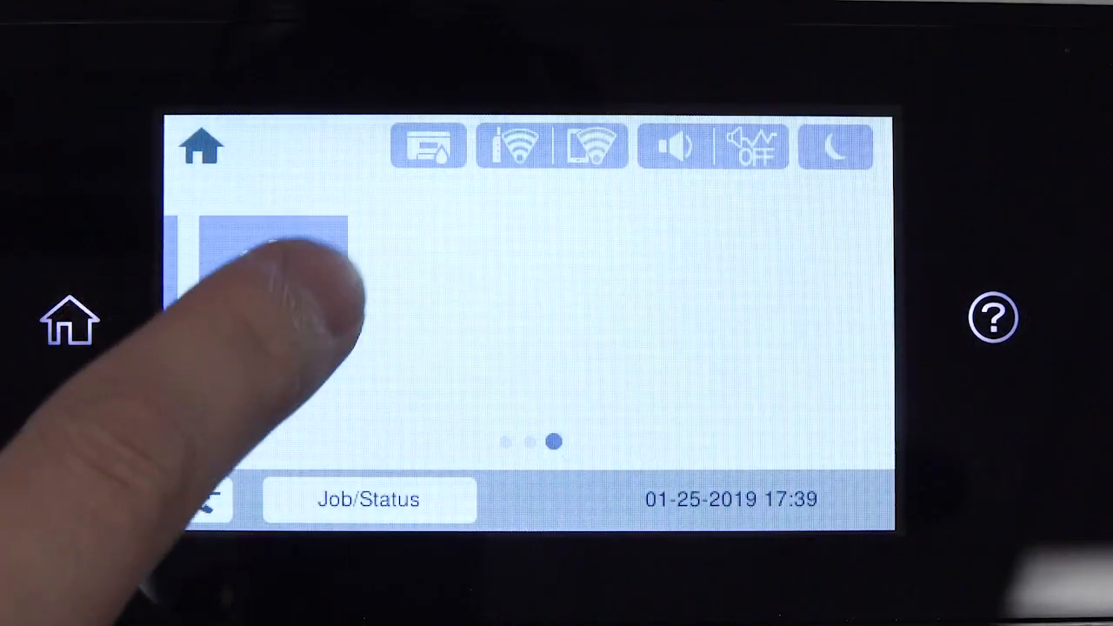
click(261, 243)
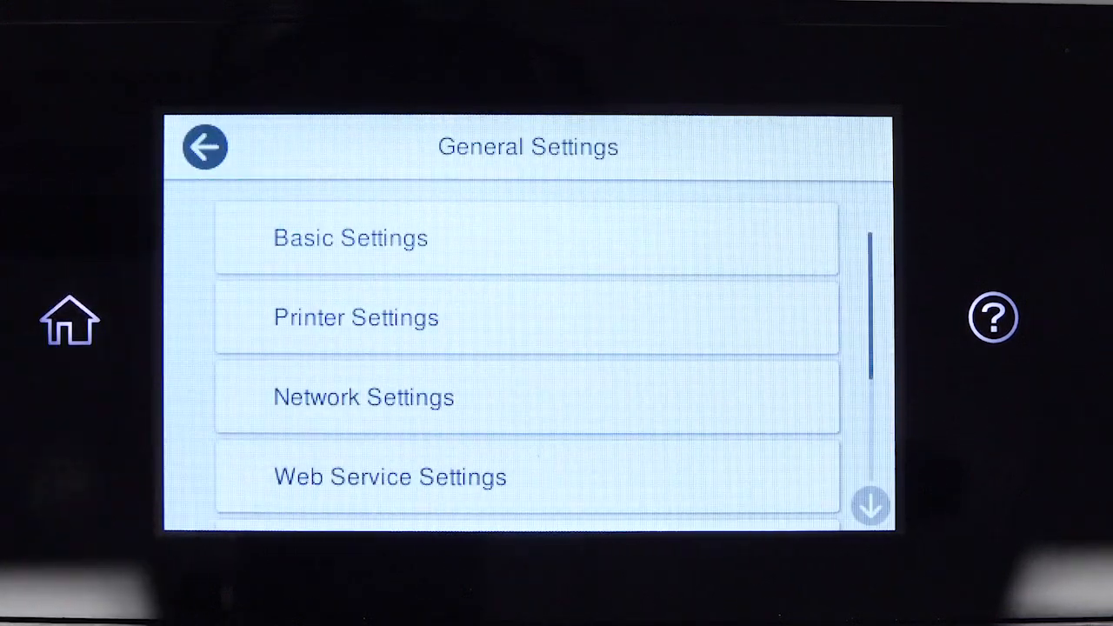
click(364, 397)
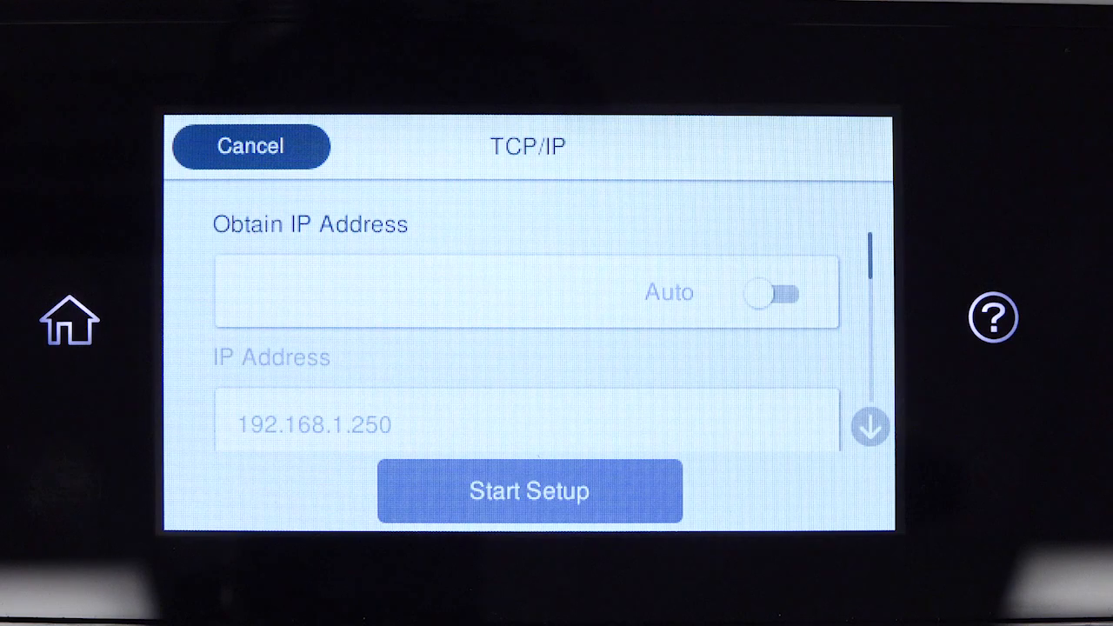
Enter 192.168.1.250 as the printer's IP address with subnet mask 255.255.255.0
click(768, 292)
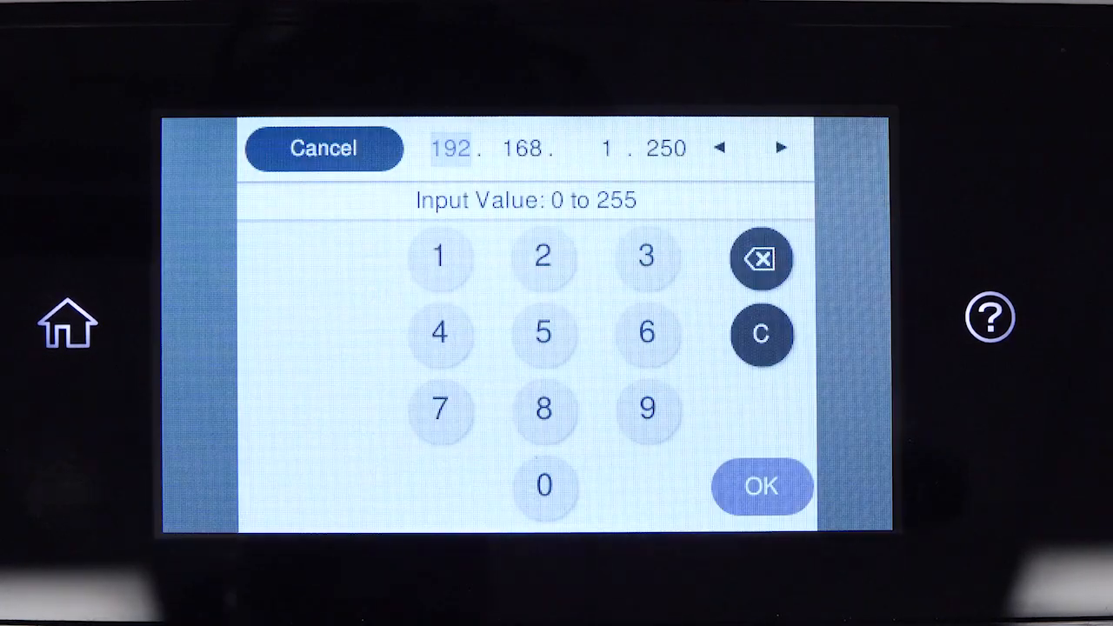
click(762, 485)
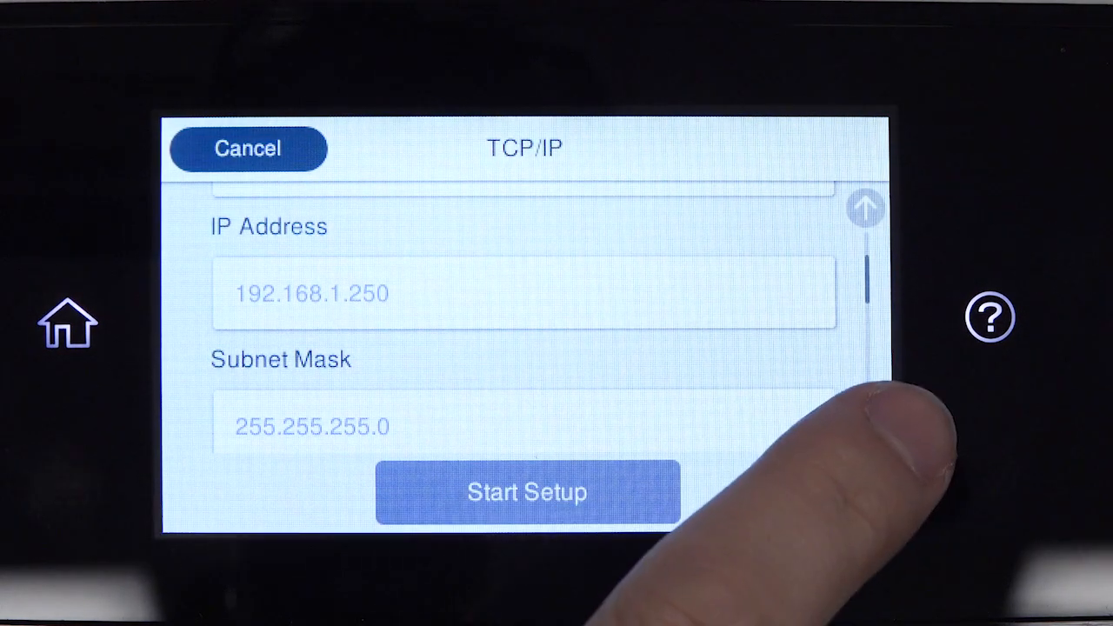
Review default gateway and DNS 192.168.1.1, then apply the manual TCP/IP settings via Start Setup
scroll(down, 3)
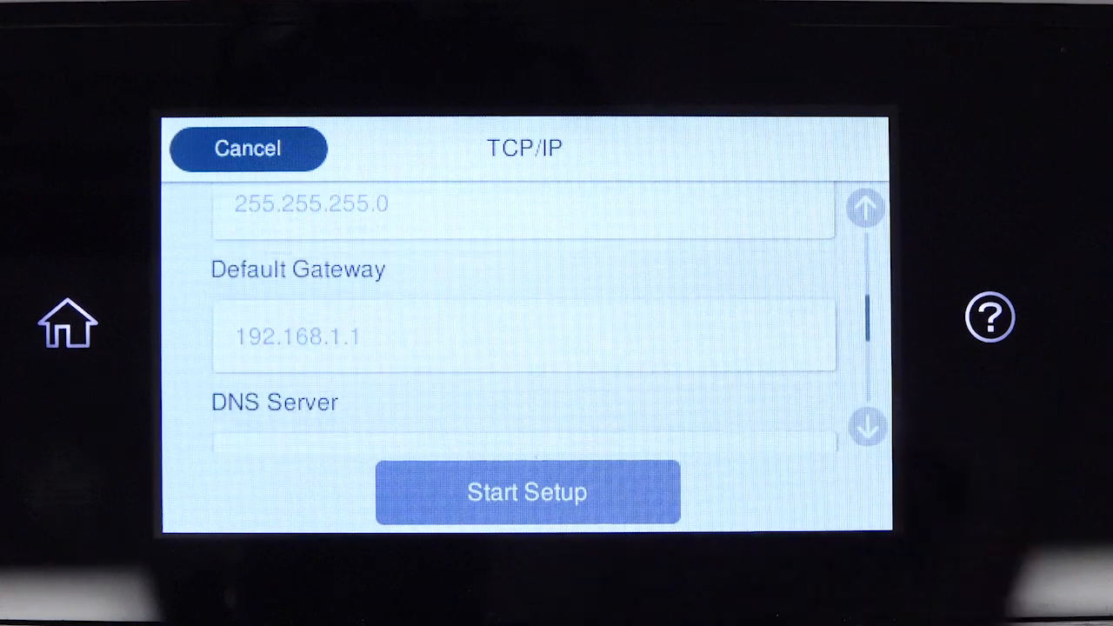
scroll(down, 3)
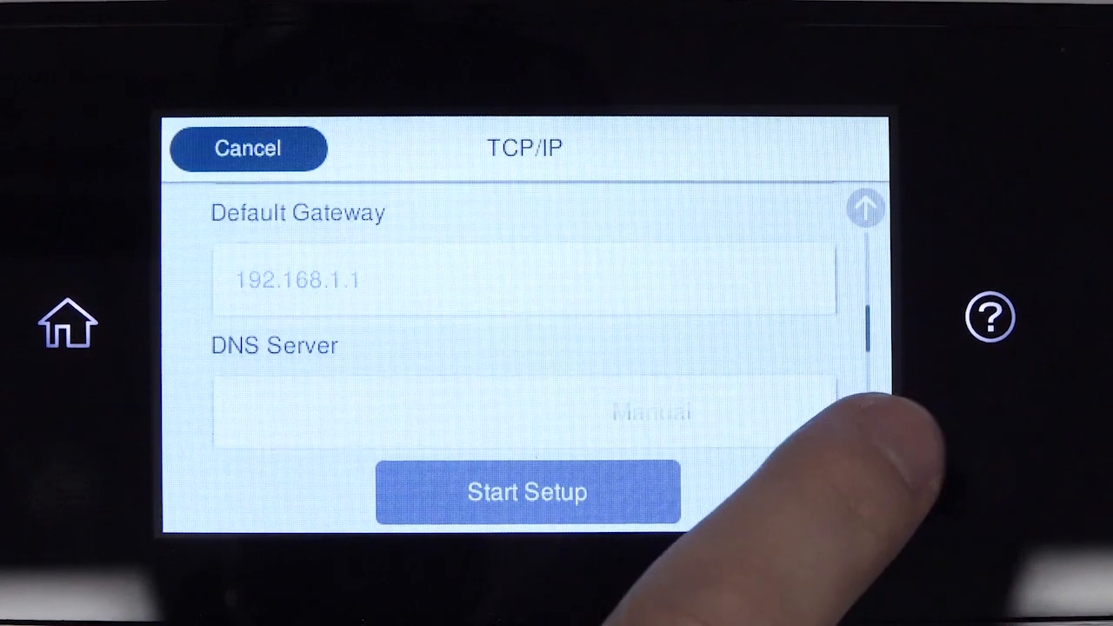
scroll(down, 3)
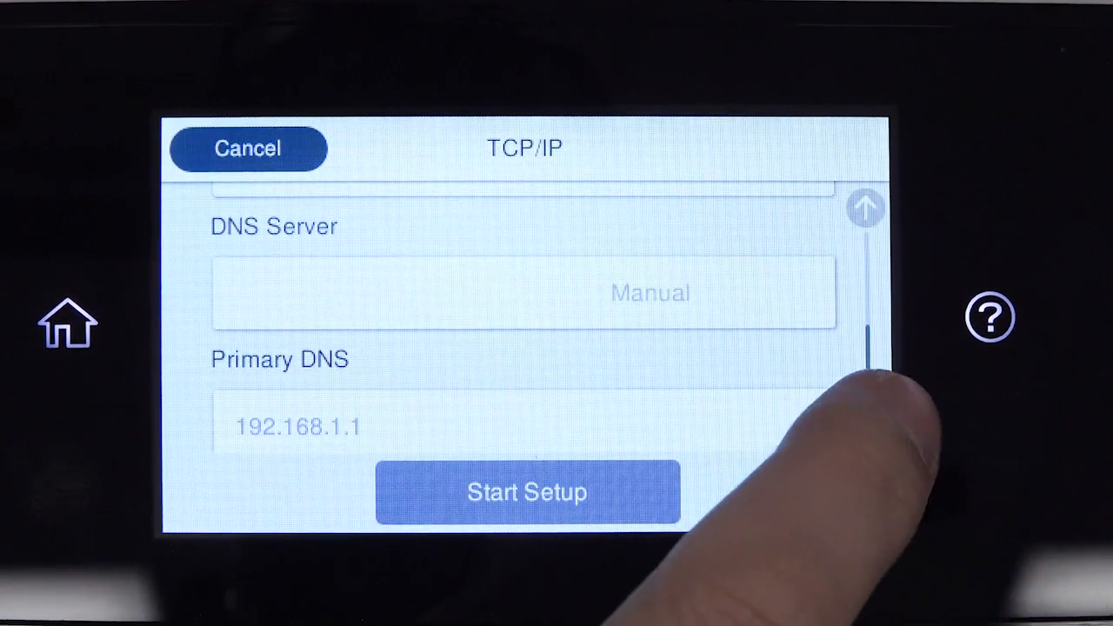
scroll(down, 3)
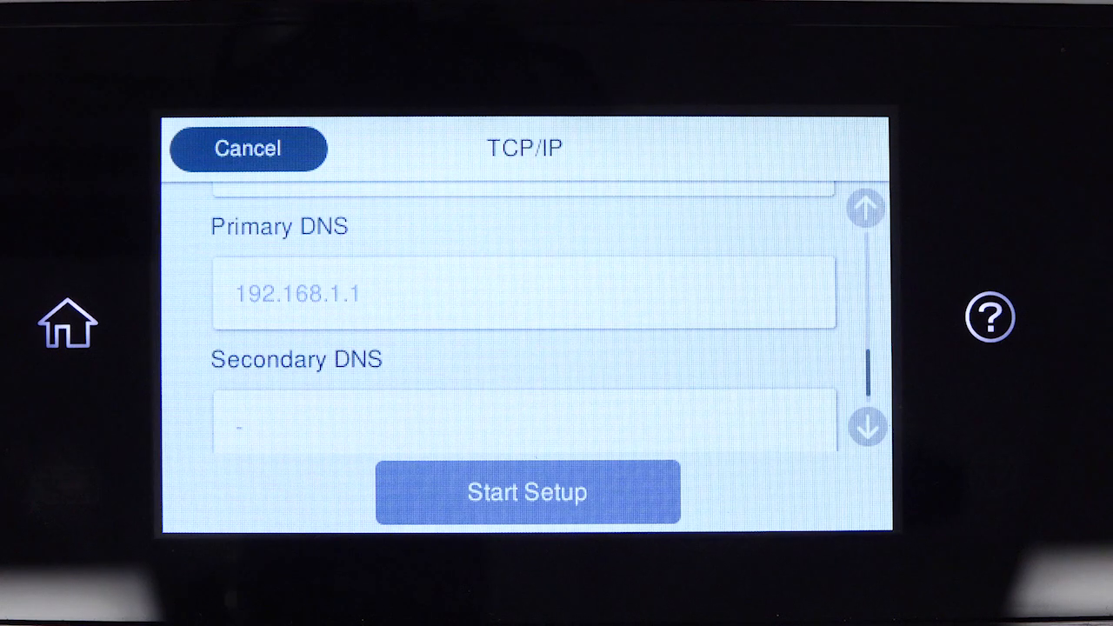
click(526, 492)
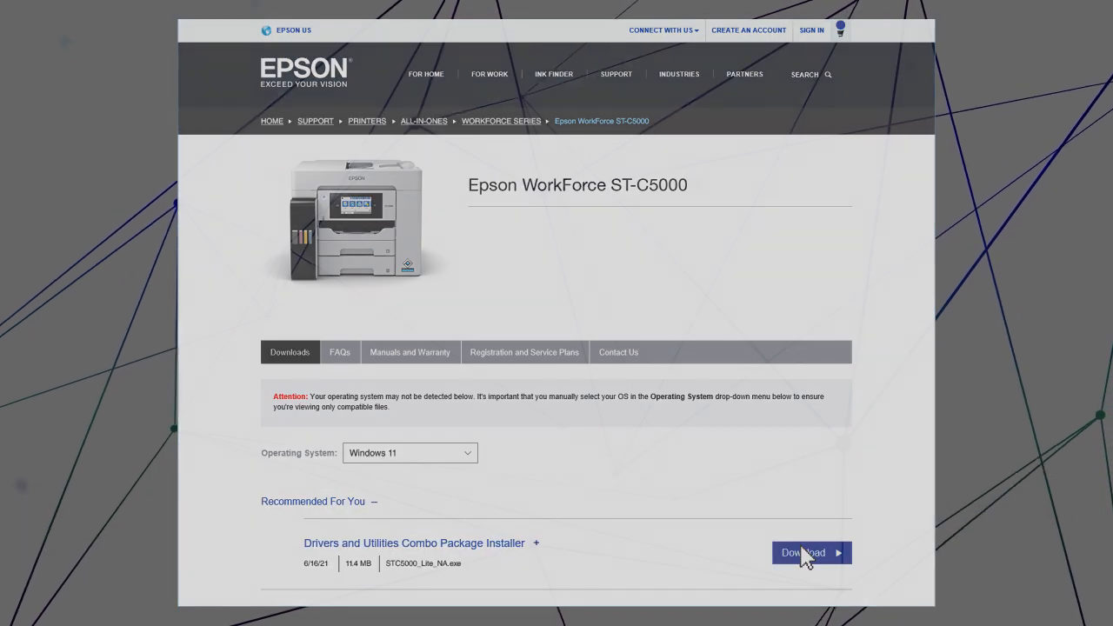
Accept the license and install the default software selection up to the Turn on Your Printer screen
click(810, 553)
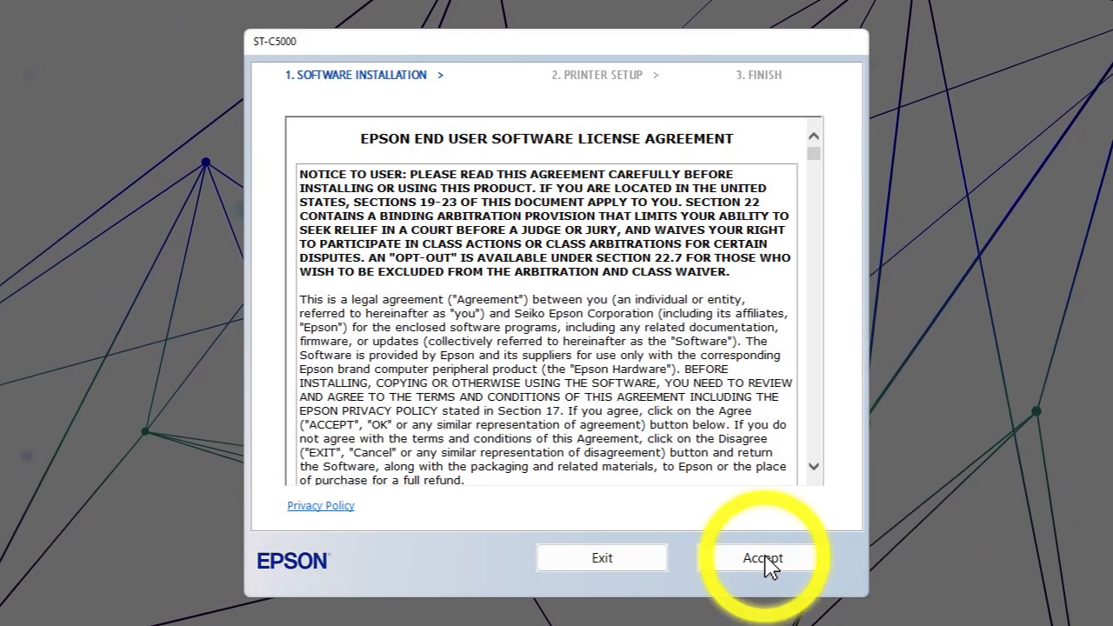
click(761, 556)
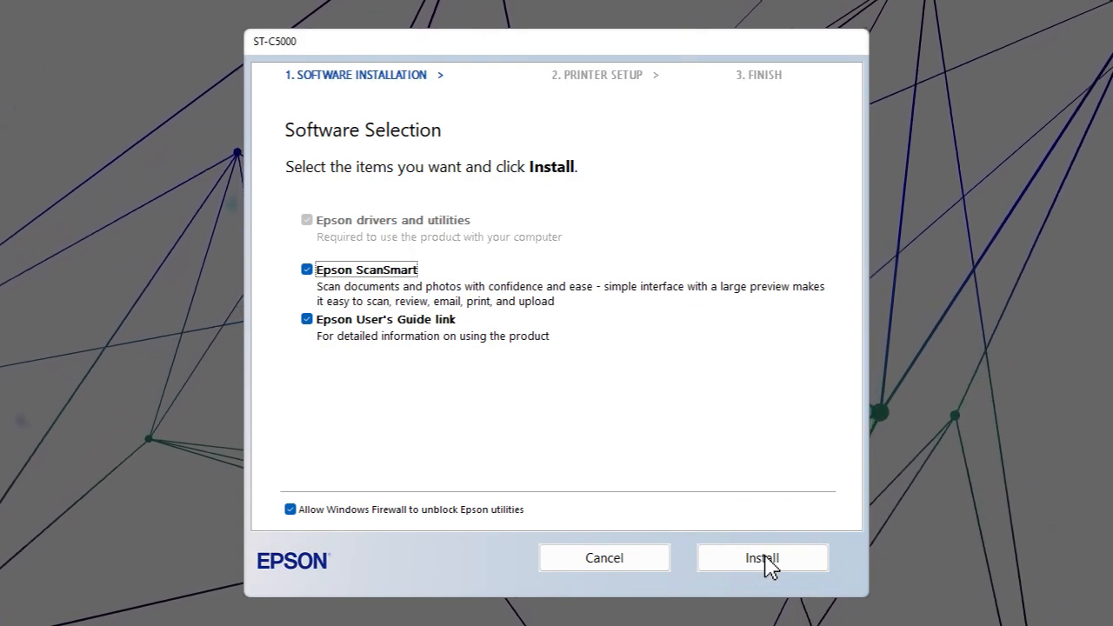
click(761, 557)
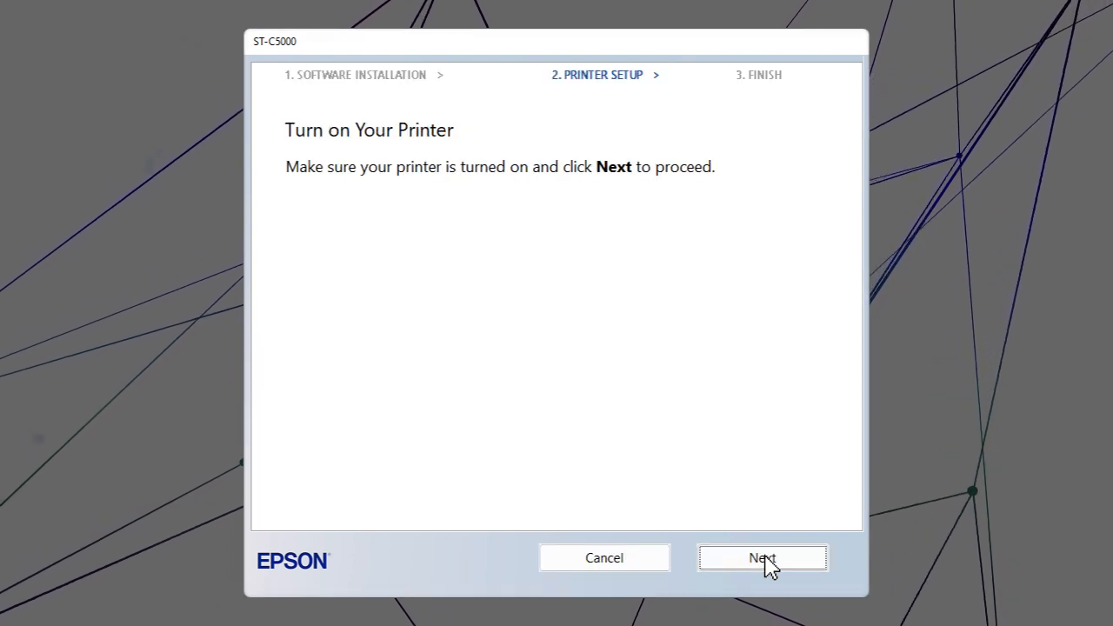
Add the printer by static IP 192.168.1.250 and start the EpsonNet network setup
click(761, 556)
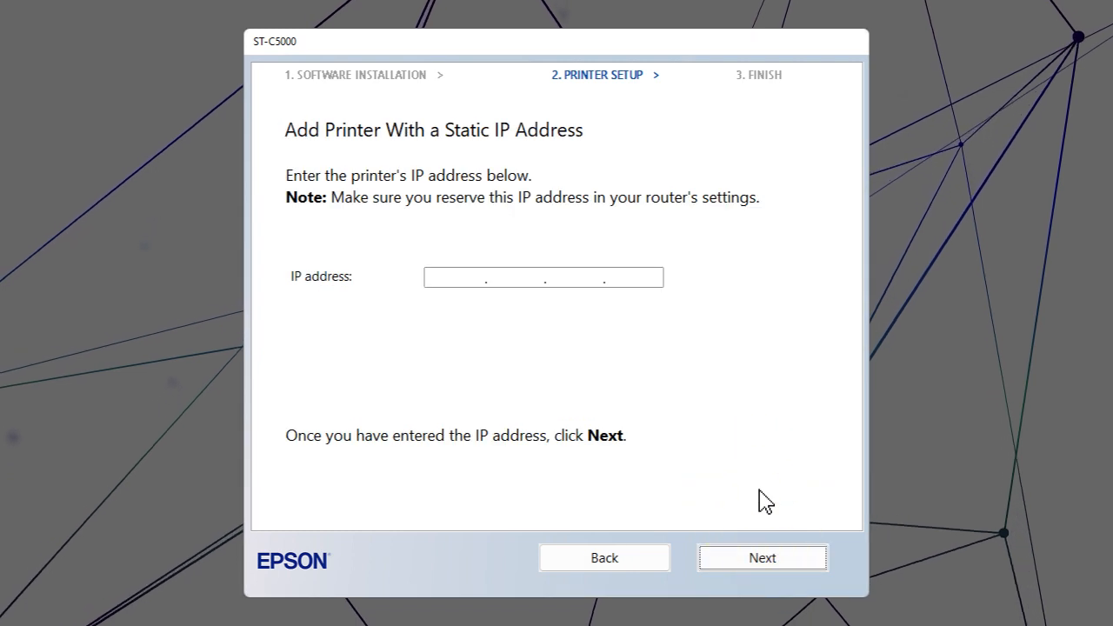
text(192.168.1.250)
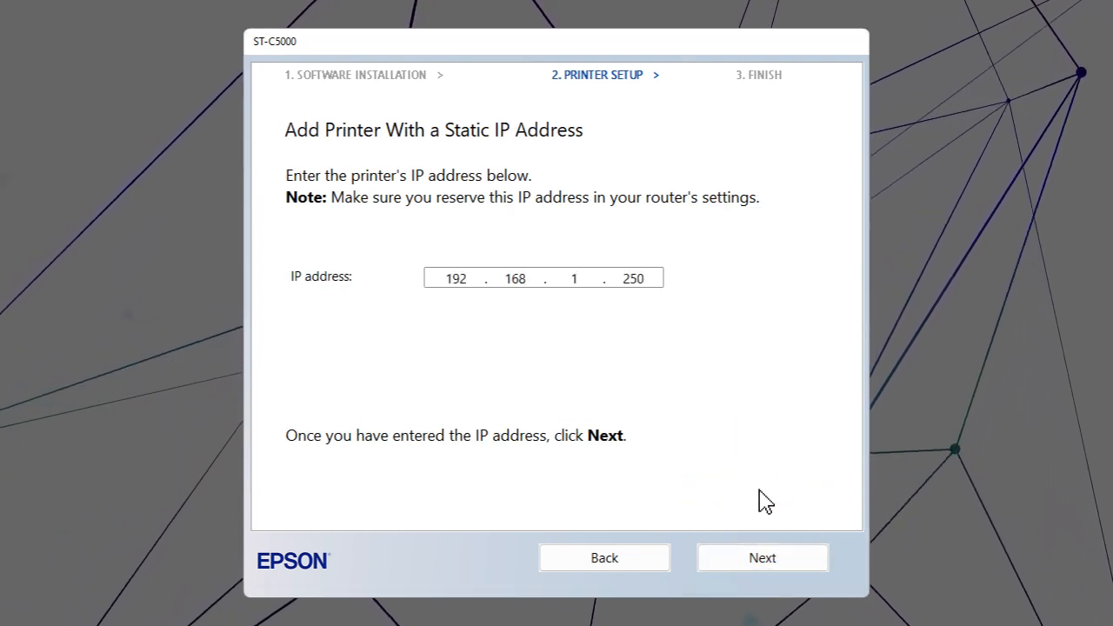
click(761, 557)
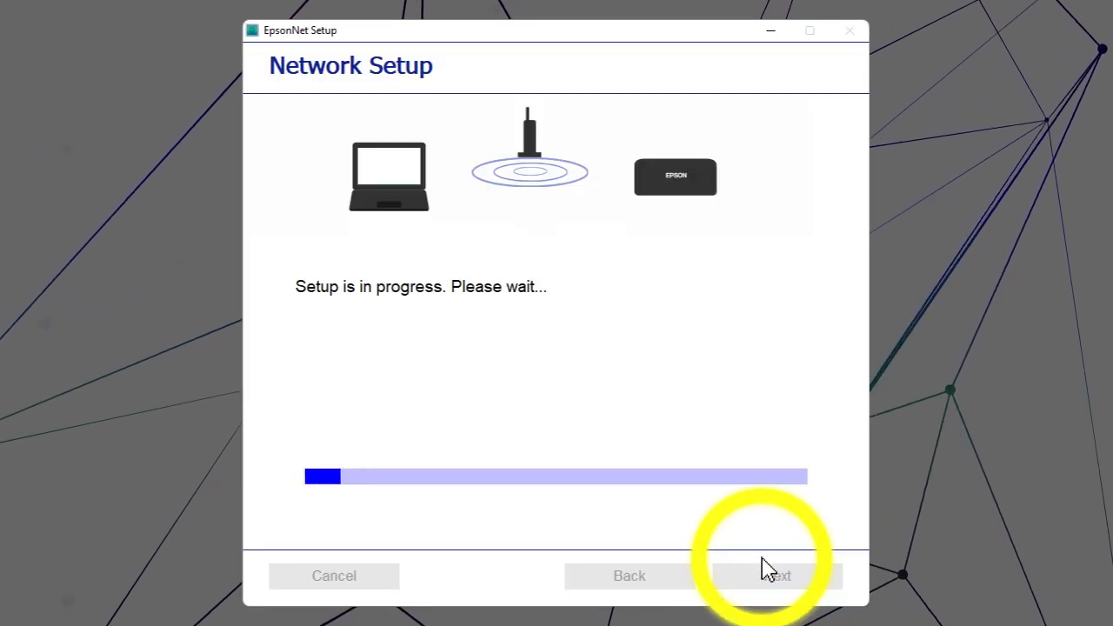